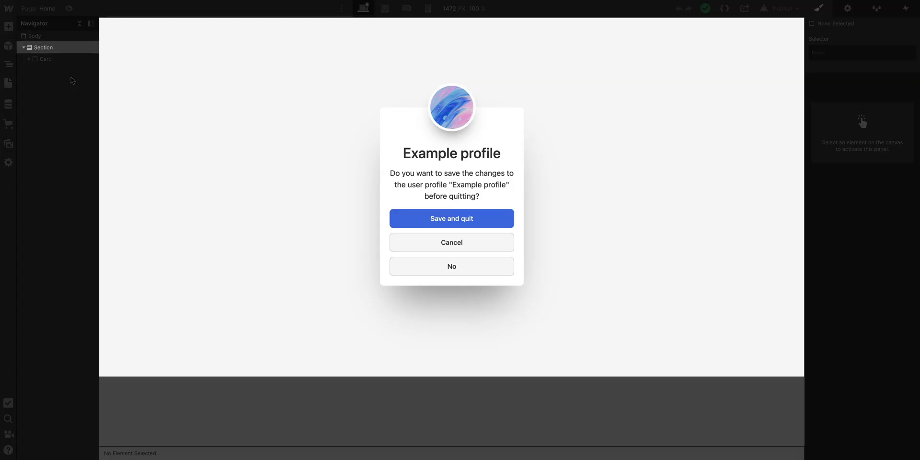
Select the Section in the Navigator and reveal its 2D & 3D transform settings.
{"action": "left_click", "coordinate": [43, 48]}
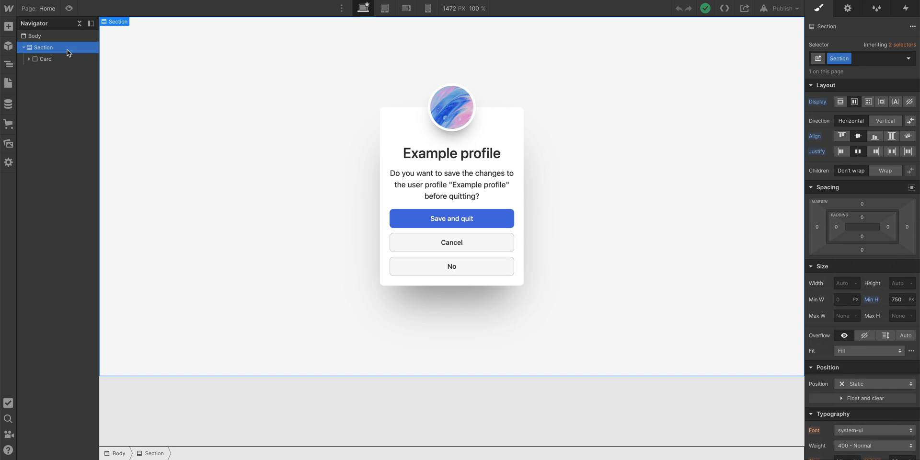
{"action": "scroll", "scroll_direction": "down", "scroll_amount": 3}
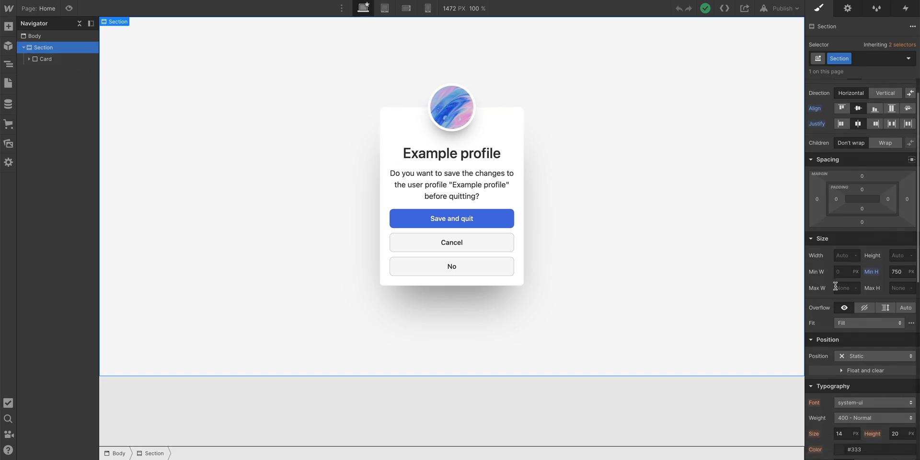
{"action": "scroll", "scroll_direction": "down", "scroll_amount": 3}
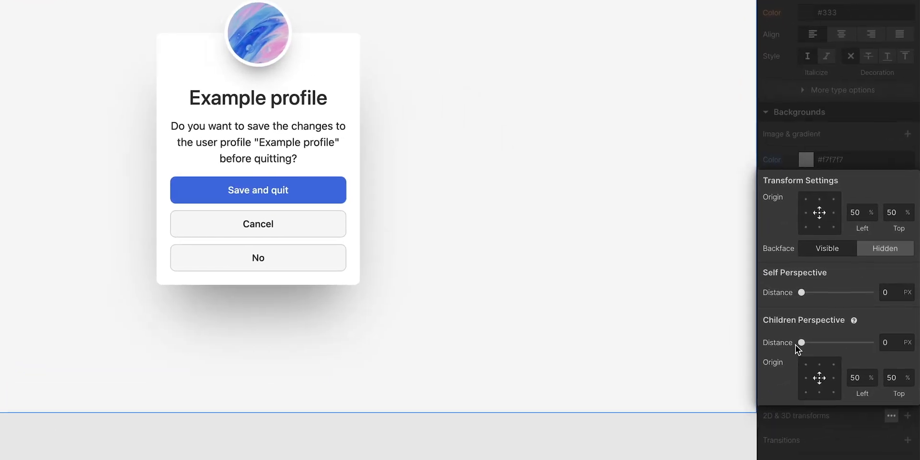
Set the Section's children perspective distance to about 800 px.
{"action": "left_click_drag", "start_coordinate": [803, 343], "coordinate": [820, 347]}
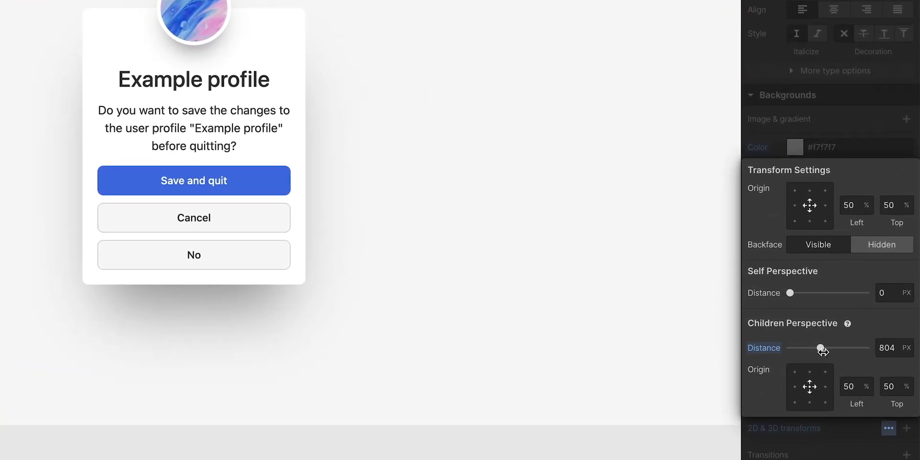
{"action": "left_click_drag", "start_coordinate": [820, 349], "coordinate": [829, 349]}
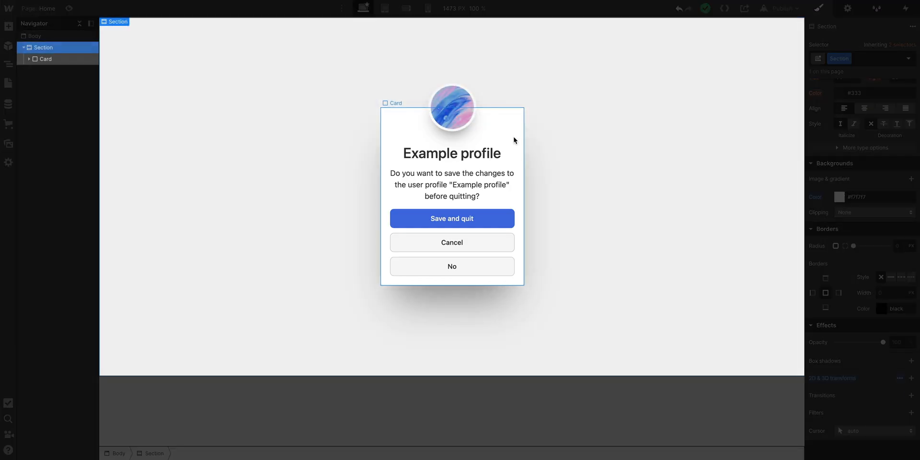
Give the Card a Rotate transform of about -20 deg on the Y axis.
{"action": "left_click", "coordinate": [45, 58]}
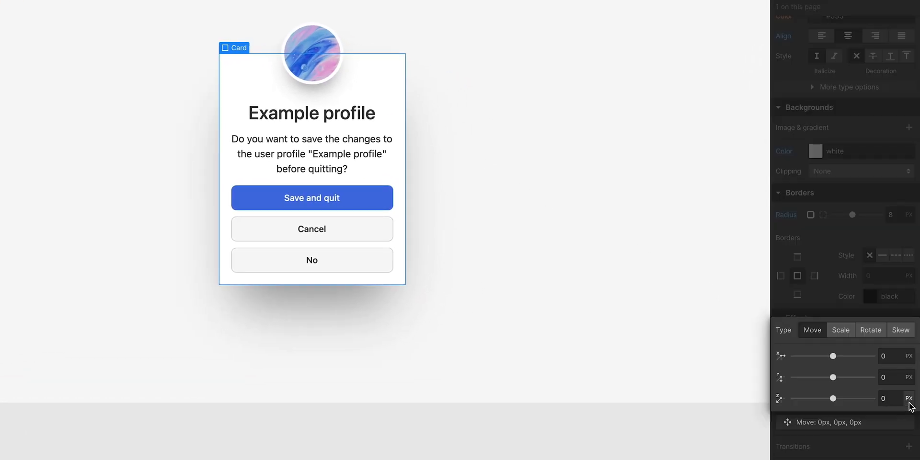
{"action": "left_click", "coordinate": [871, 329]}
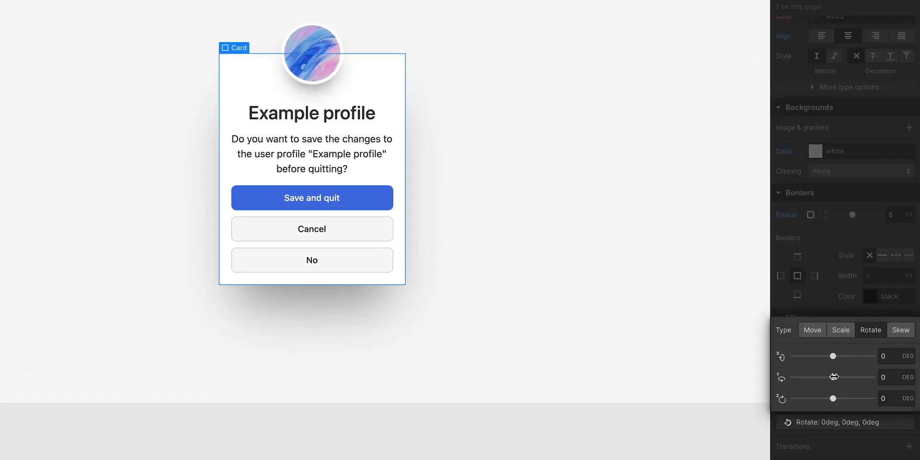
{"action": "left_click_drag", "start_coordinate": [850, 377], "coordinate": [828, 328]}
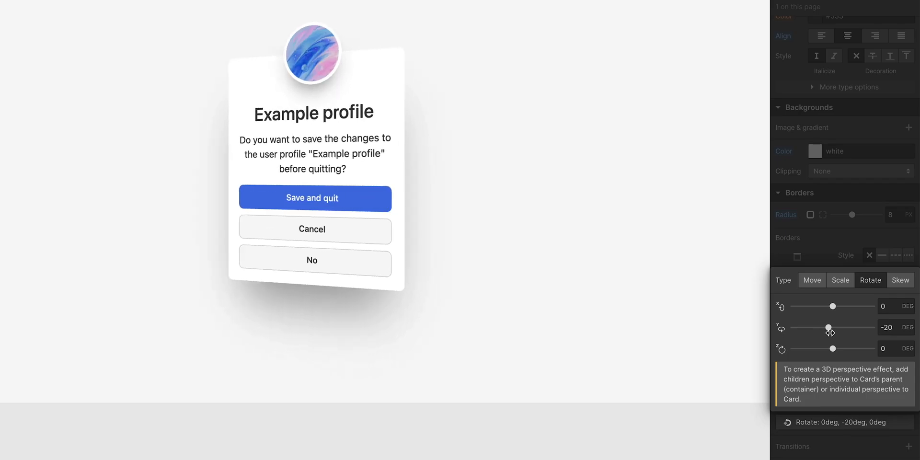
{"action": "left_click_drag", "start_coordinate": [828, 328], "coordinate": [838, 327]}
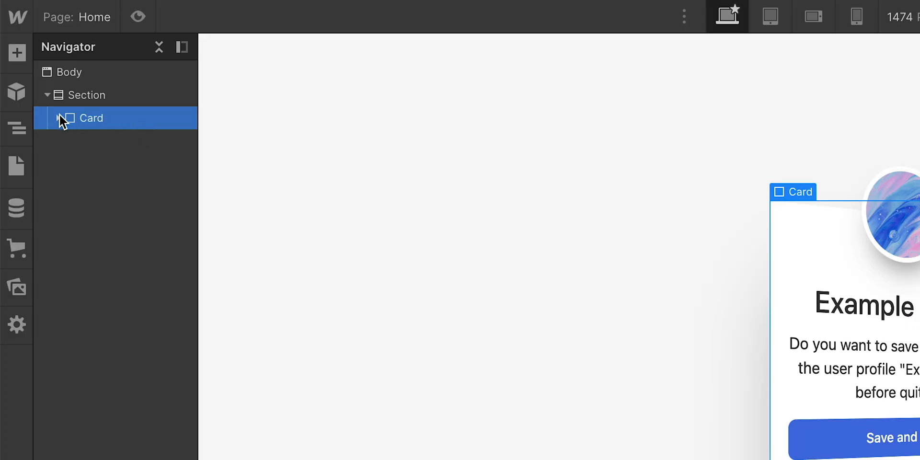
Select the Profile image inside the Card and move it forward along the Z axis.
{"action": "left_click", "coordinate": [58, 118]}
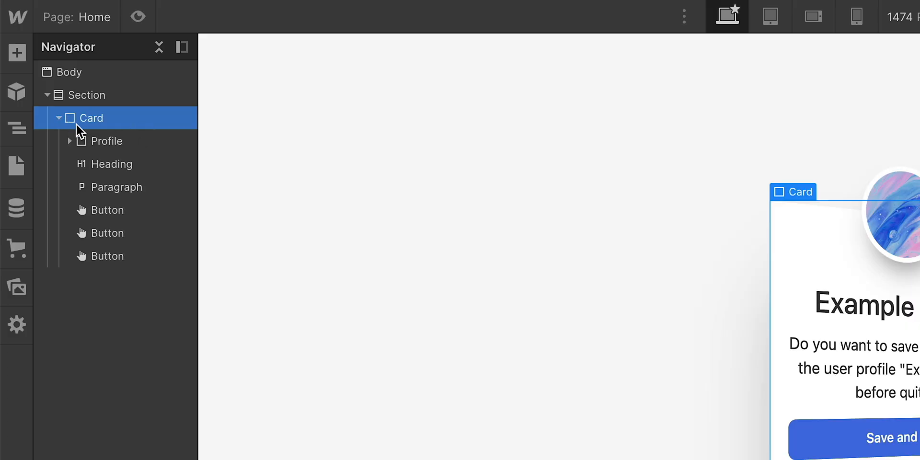
{"action": "left_click", "coordinate": [106, 141]}
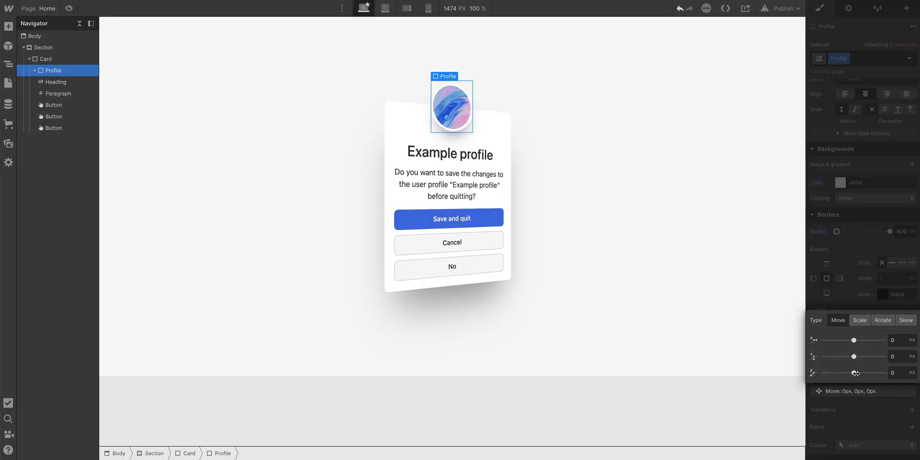
{"action": "left_click_drag", "start_coordinate": [854, 373], "coordinate": [863, 336]}
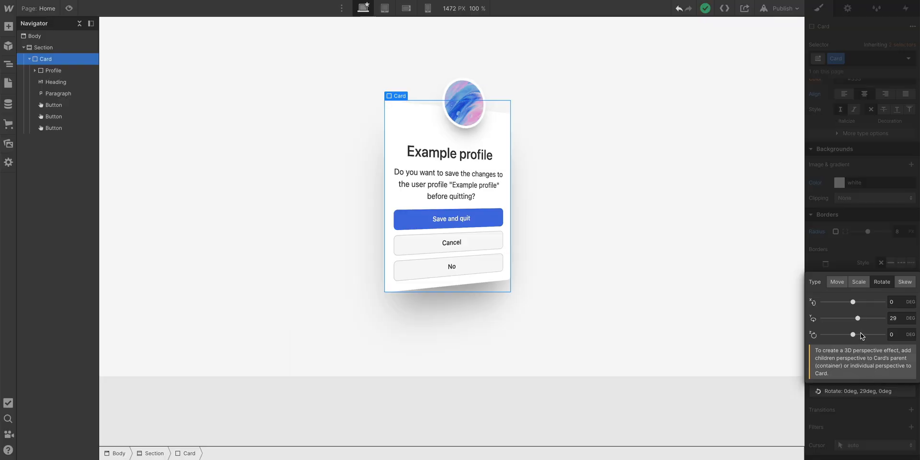
Increase the Card's Y-axis rotation to about 37 deg to reveal the image's depth.
{"action": "left_click_drag", "start_coordinate": [857, 318], "coordinate": [861, 318]}
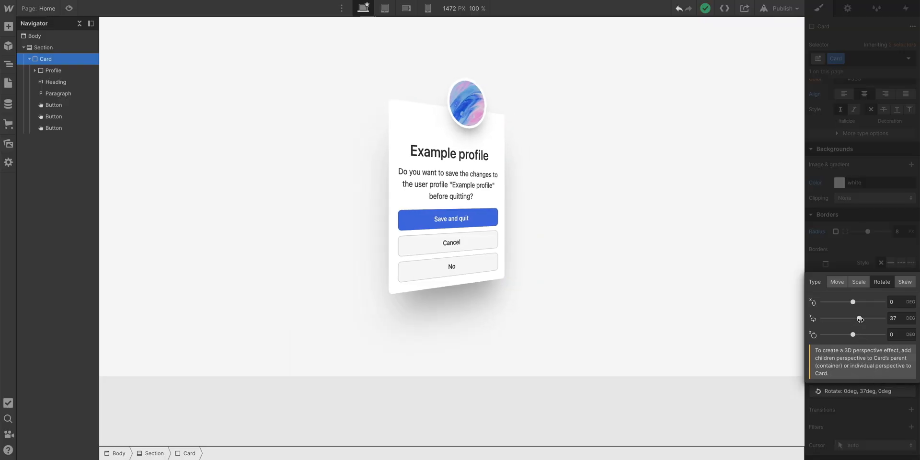
{"action": "left_click_drag", "start_coordinate": [853, 302], "coordinate": [860, 302]}
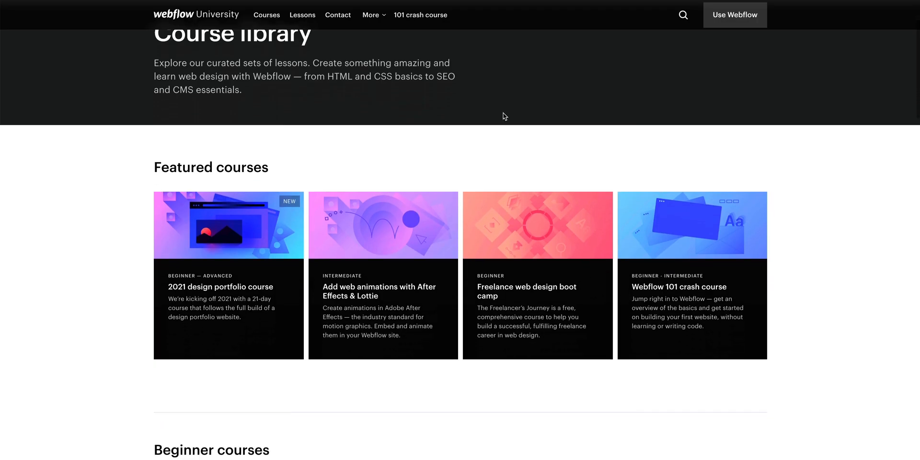
Open the Interactions & animations course from the Advanced courses list.
{"action": "scroll", "scroll_direction": "down", "scroll_amount": 3}
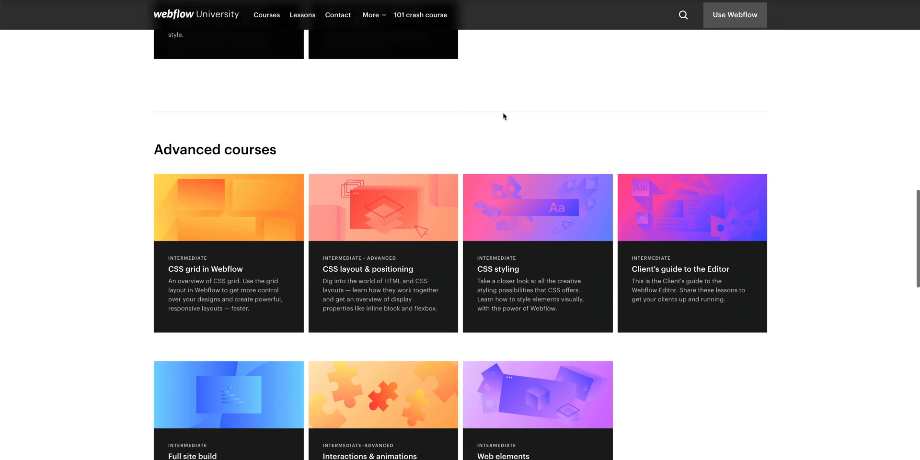
{"action": "scroll", "scroll_direction": "down", "scroll_amount": 3}
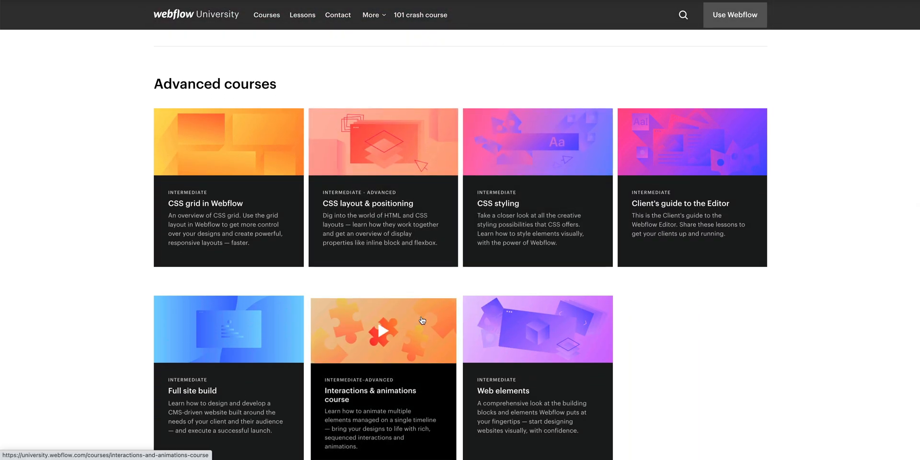
{"action": "left_click", "coordinate": [382, 329]}
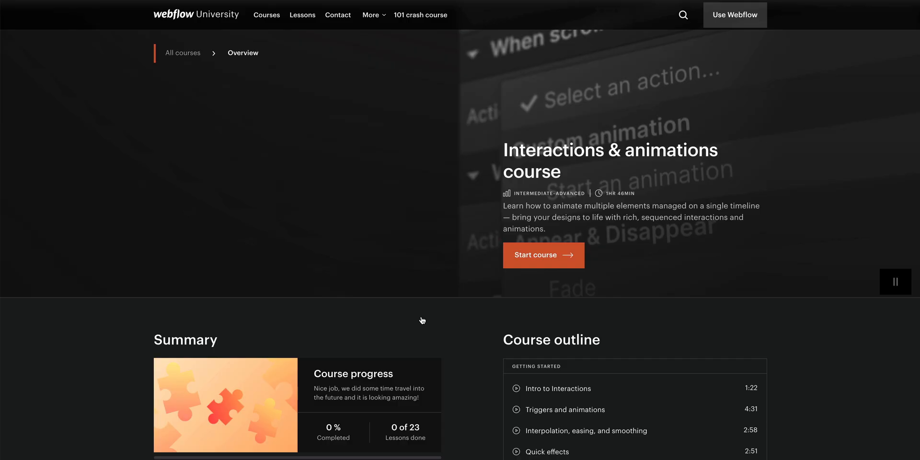